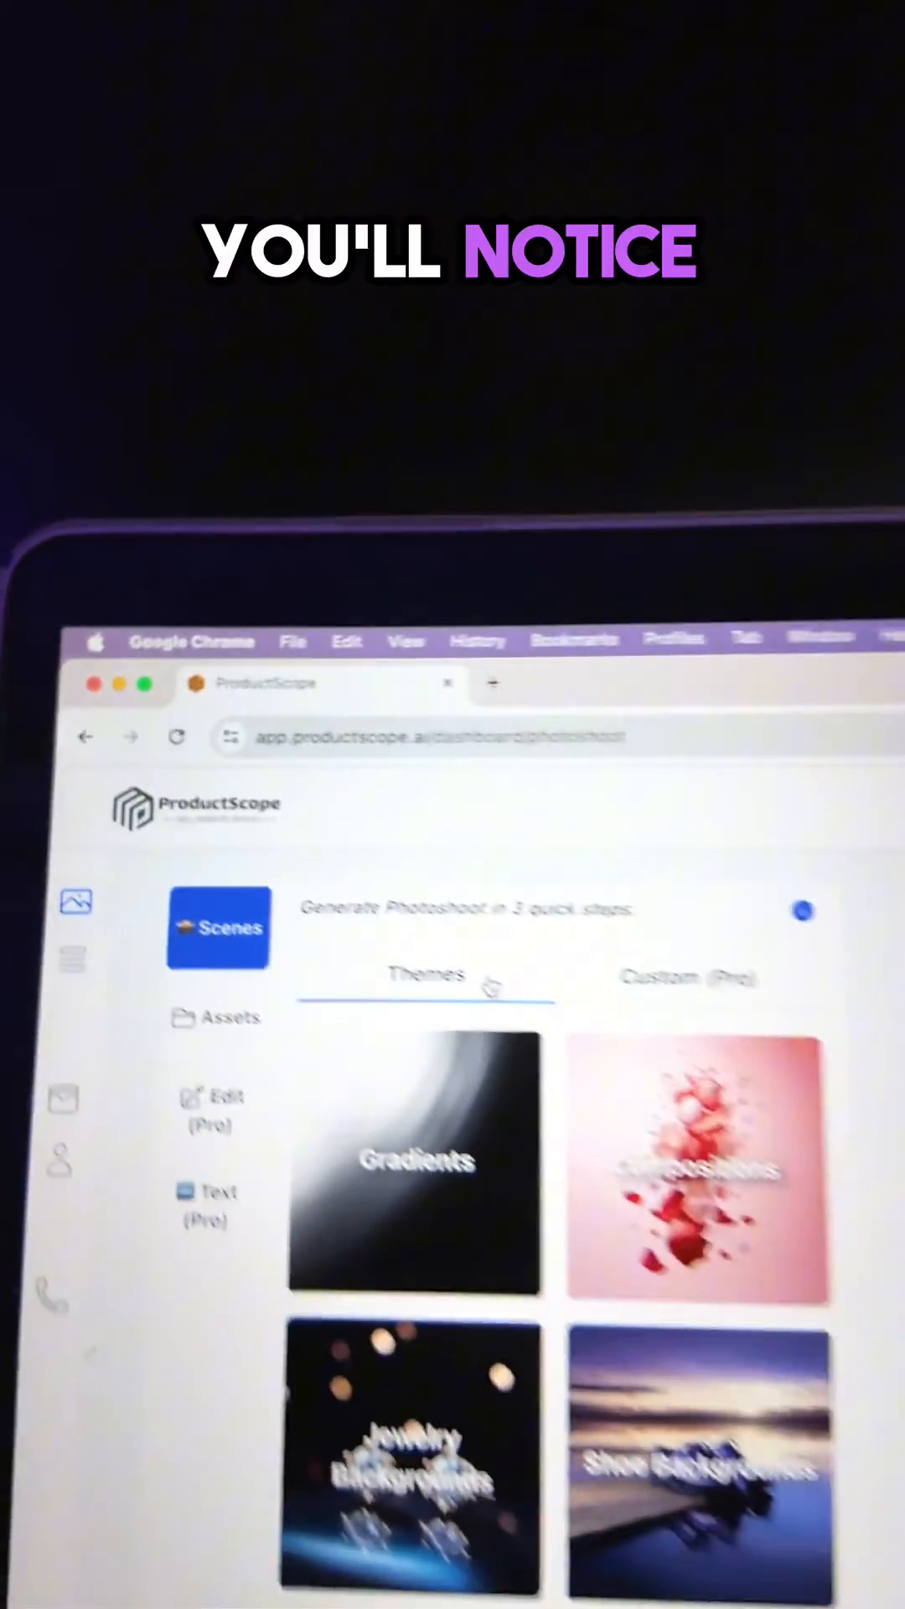
Scroll through the Themes gallery toward the Custom (Pro) scene form
scroll(down, 3)
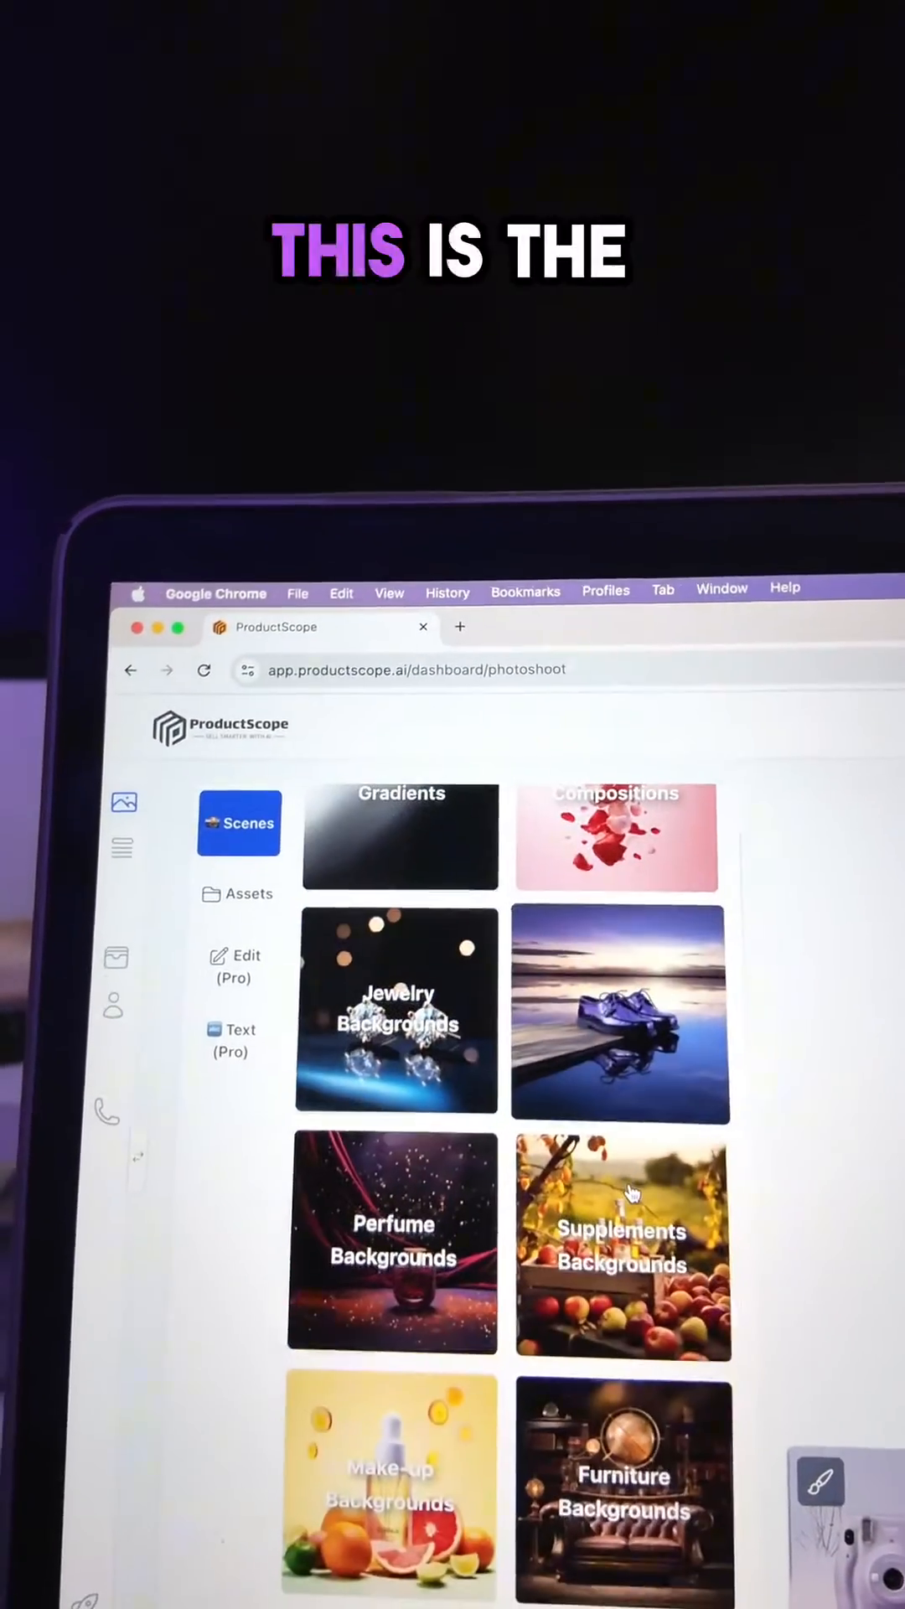
scroll(down, 3)
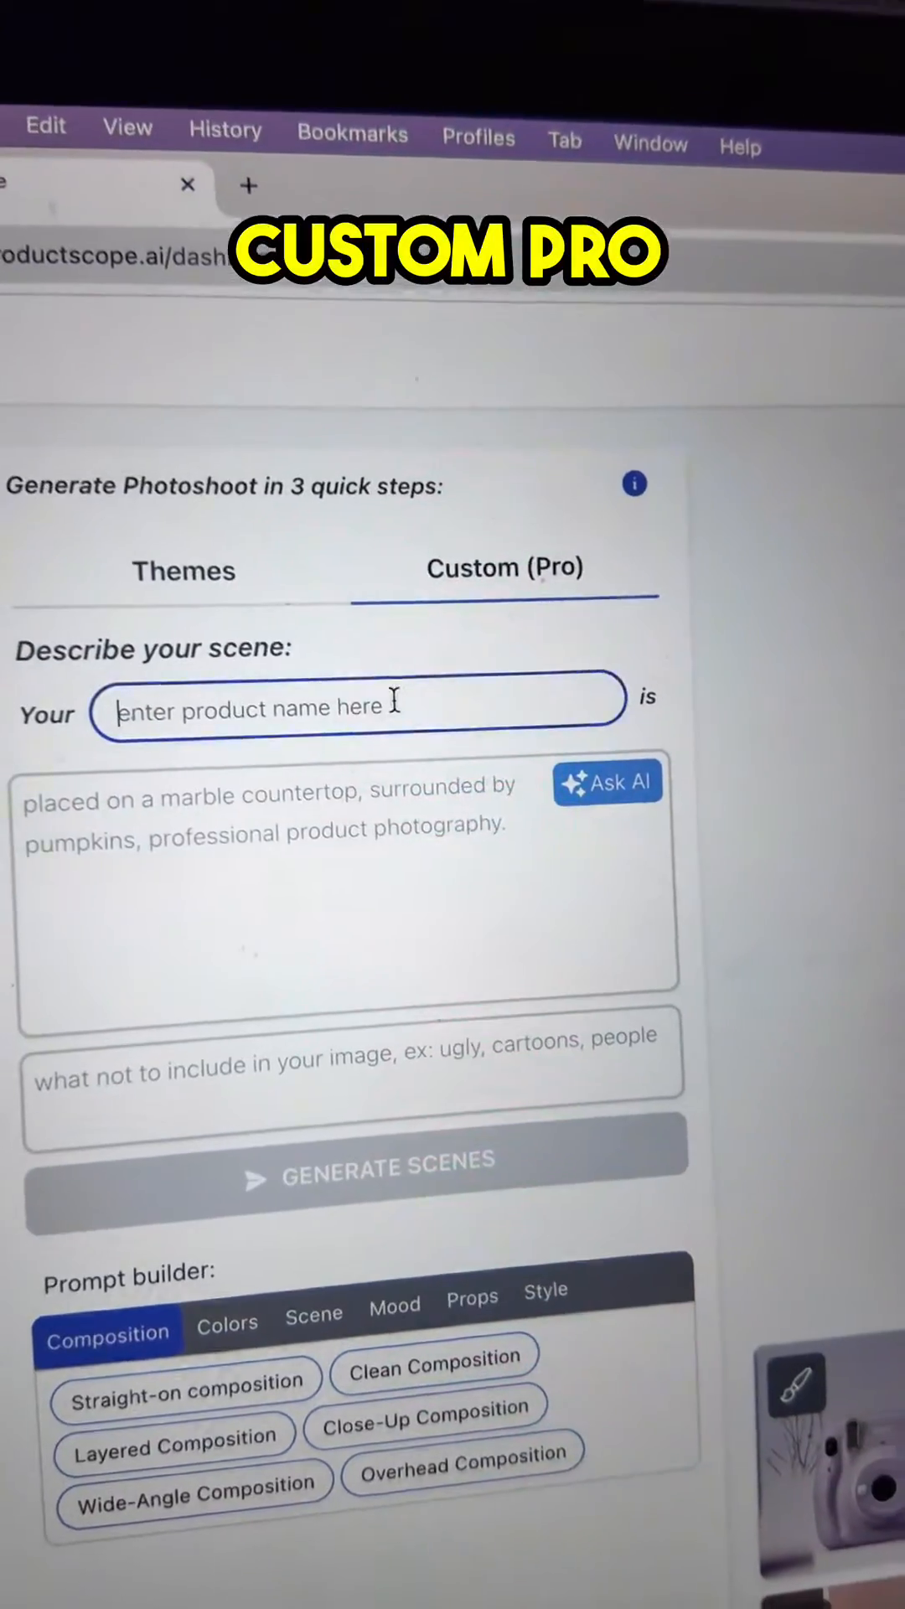
Name the product 'vitamin c serum' and get an AI-suggested scene description
text(vitamin c serum)
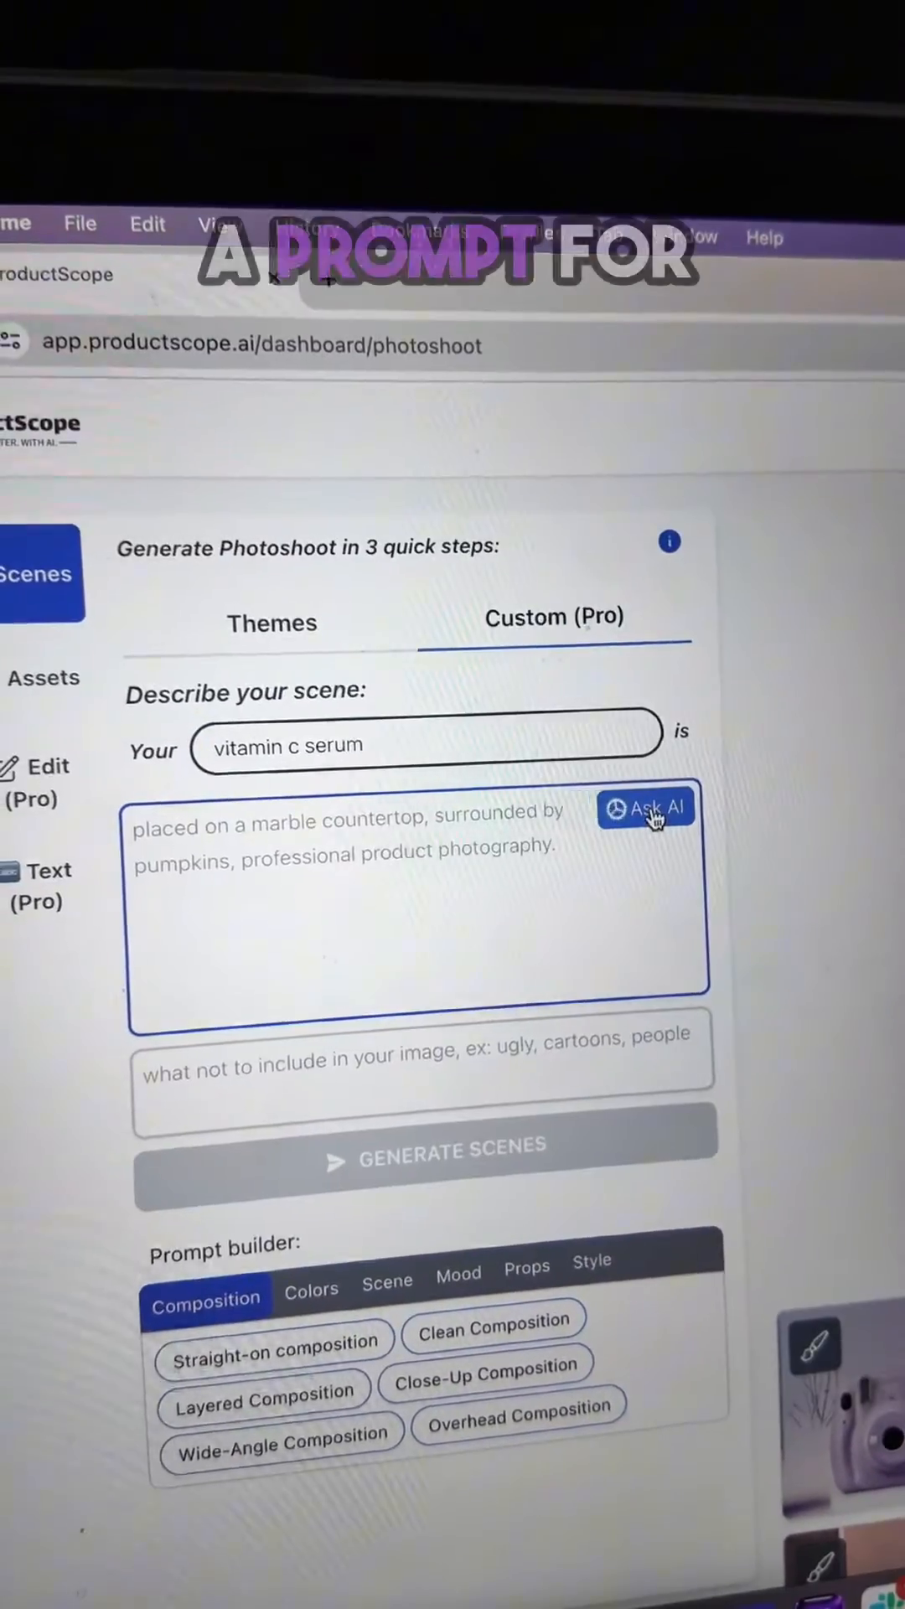
click(646, 809)
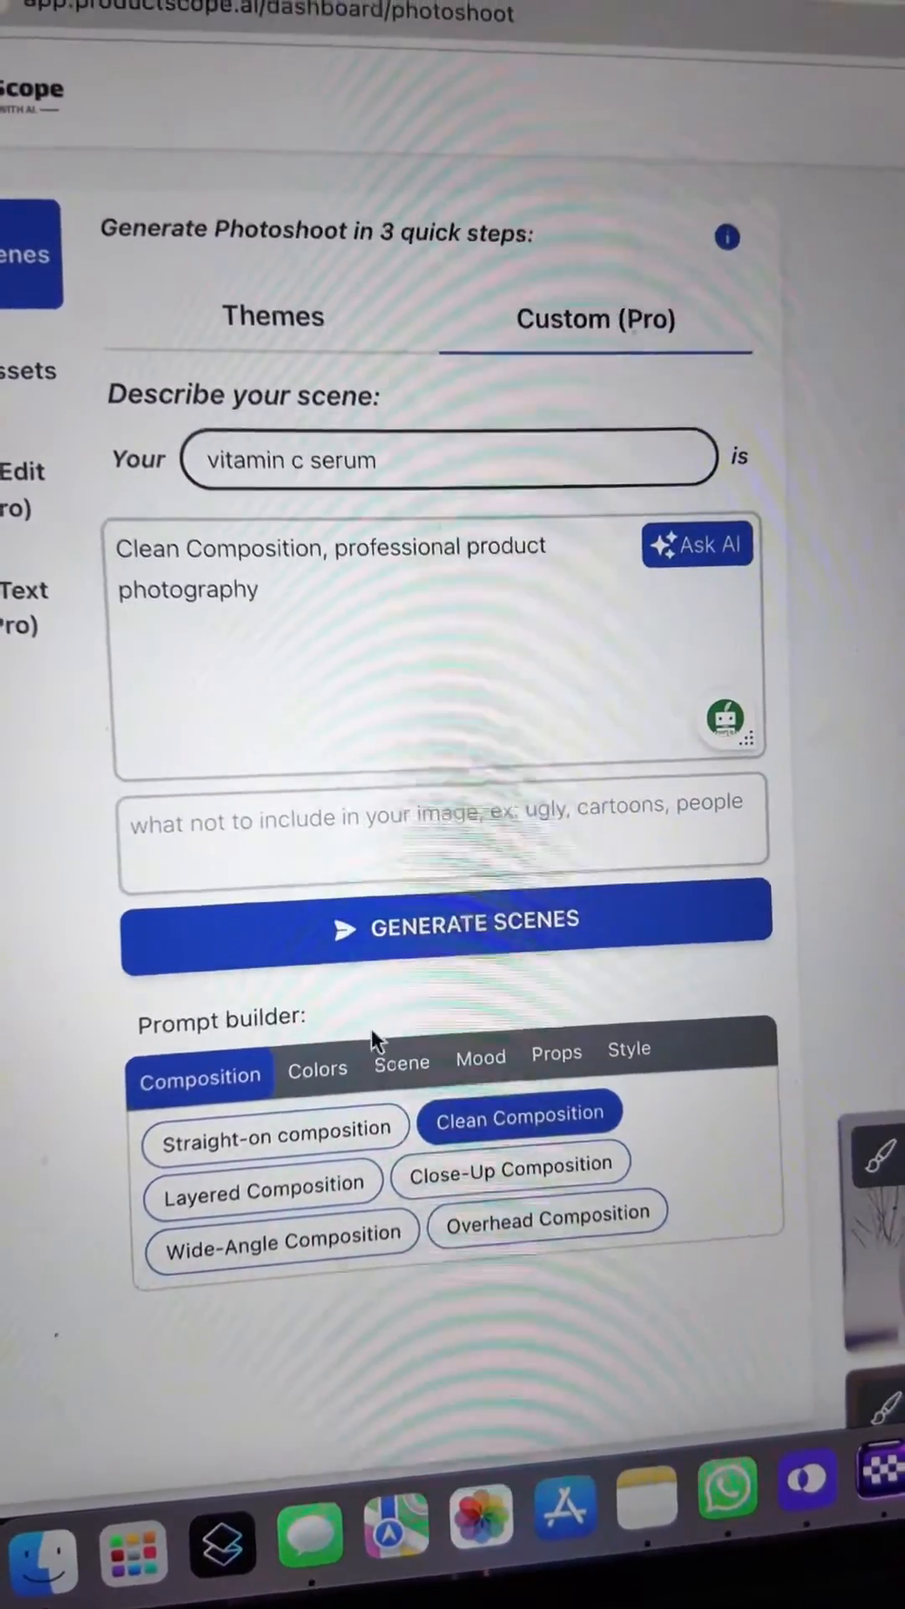
Add Pumpkin Colors from the Colors style options to the scene description
click(549, 1190)
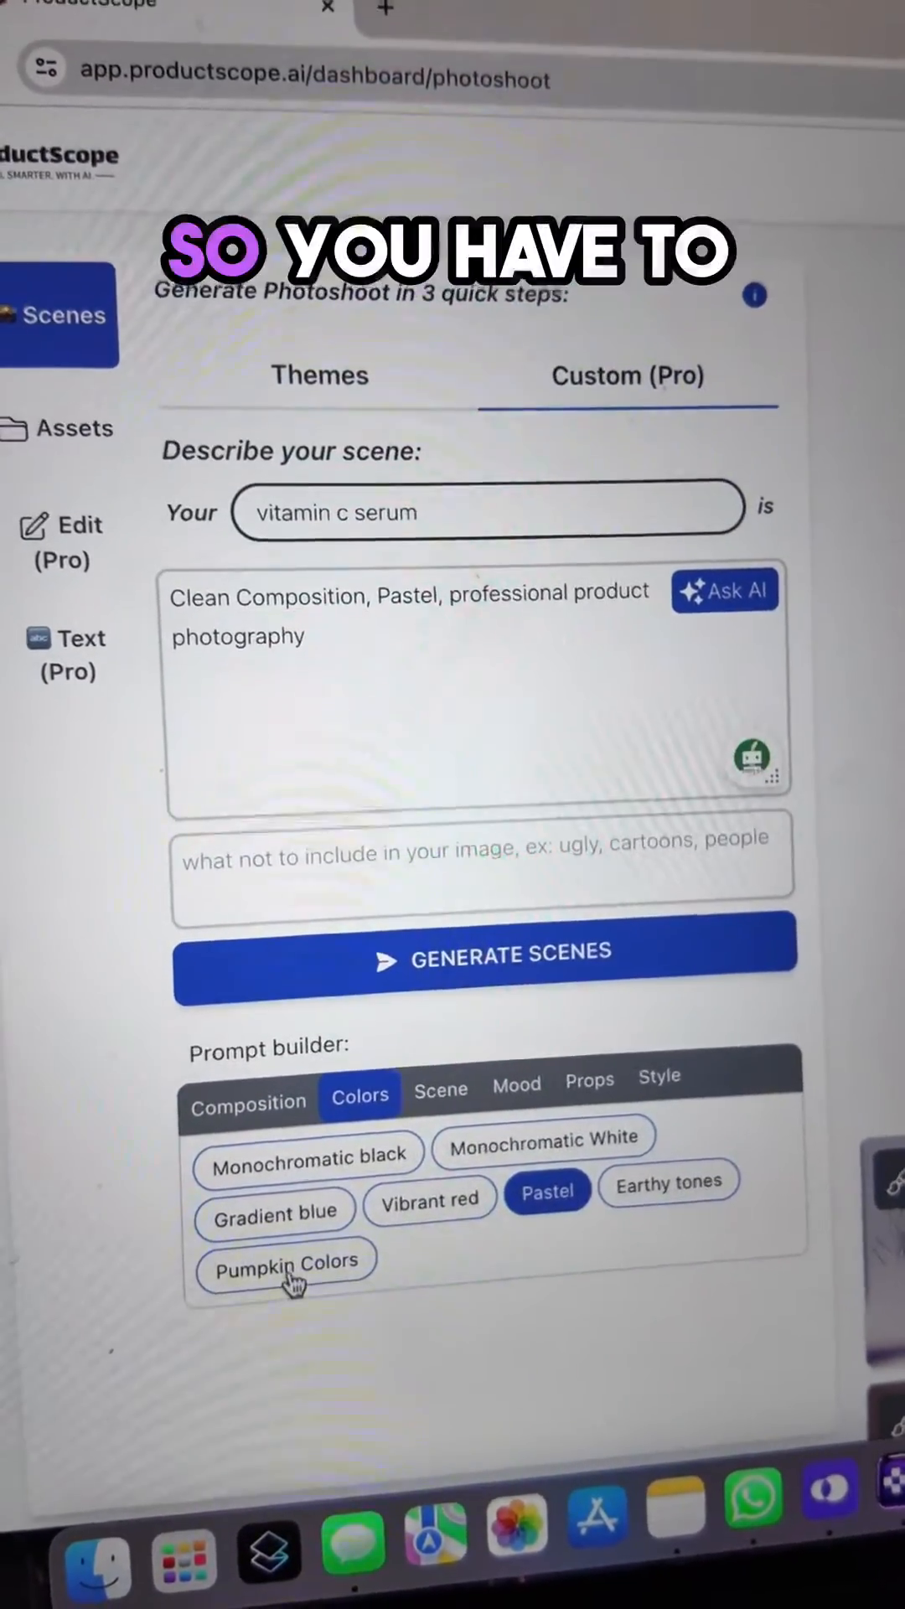
click(285, 1260)
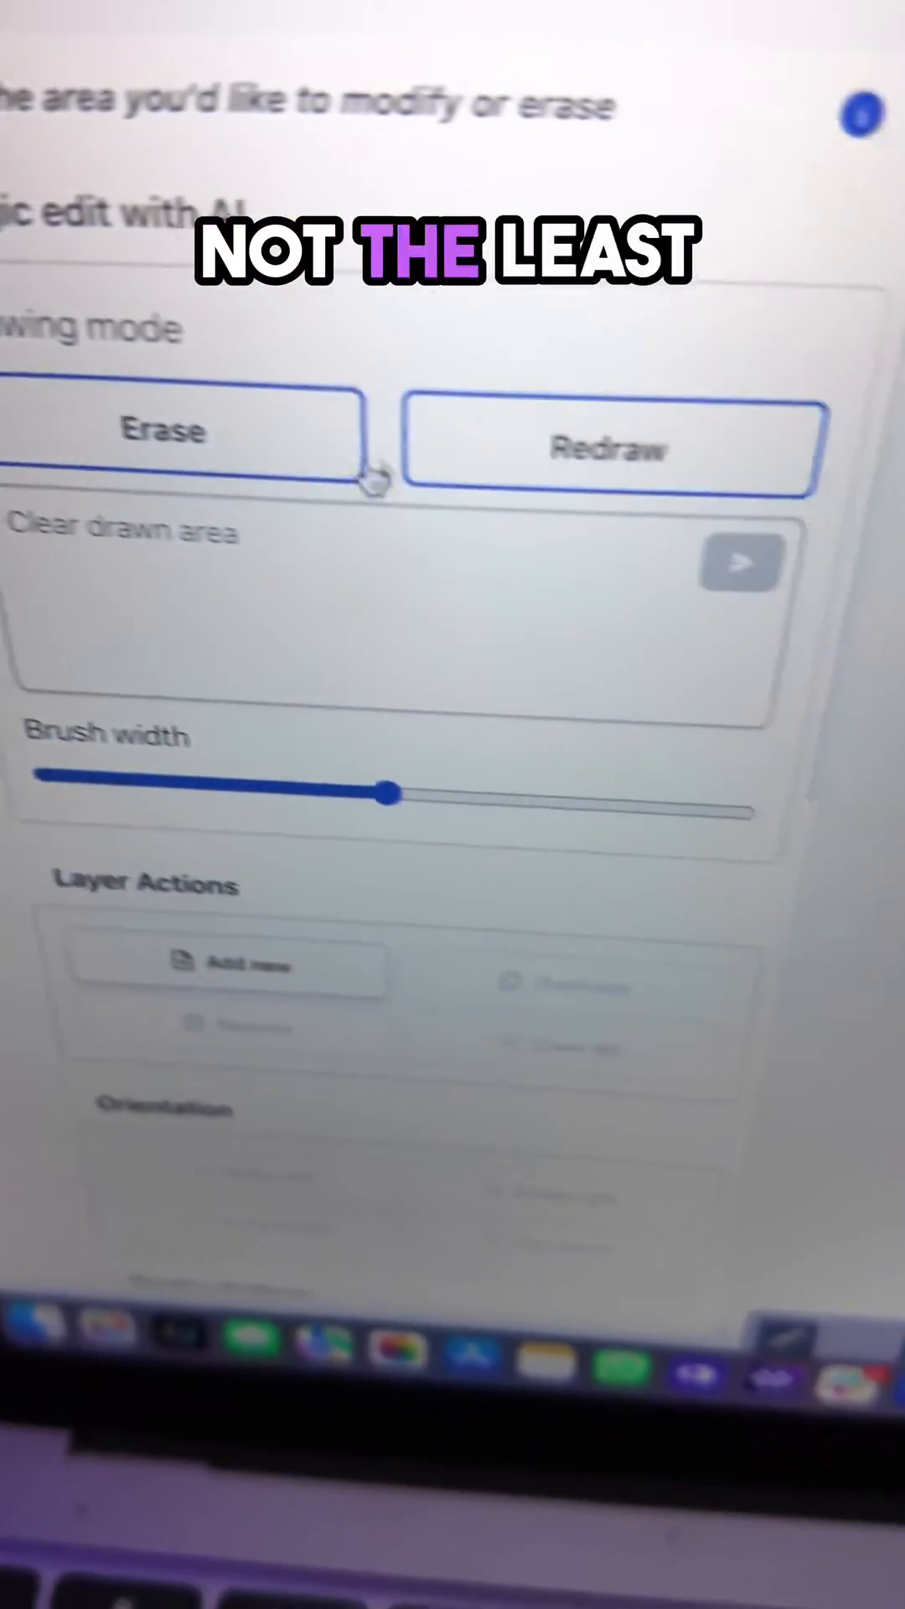
Switch the magic edit to Redraw and begin the instruction 'add or'
click(612, 448)
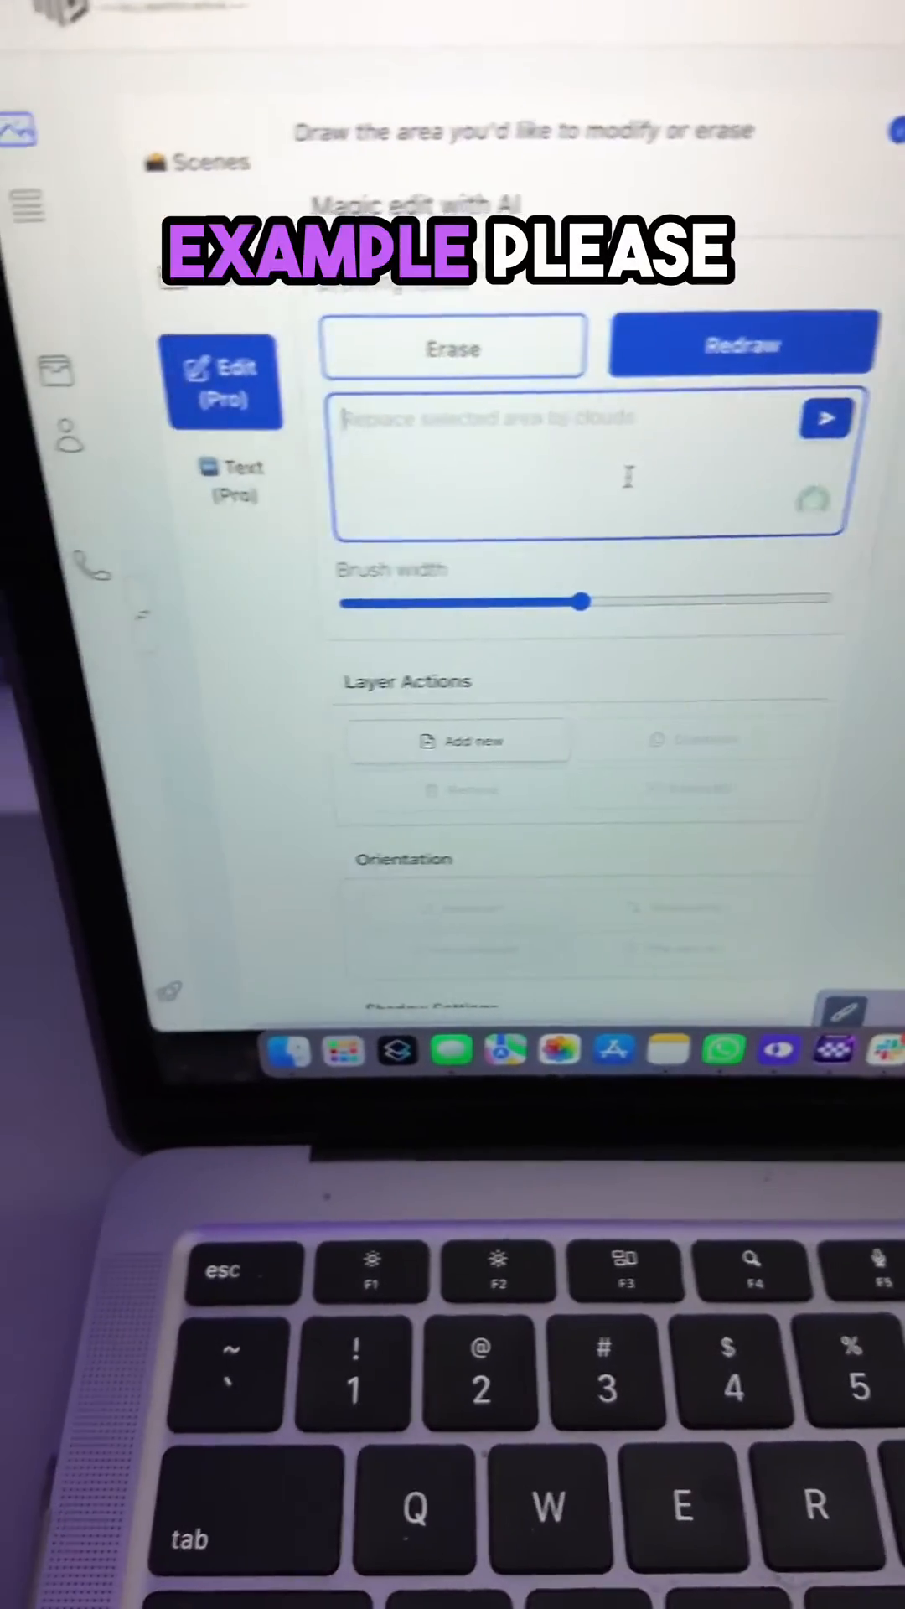
text(add or)
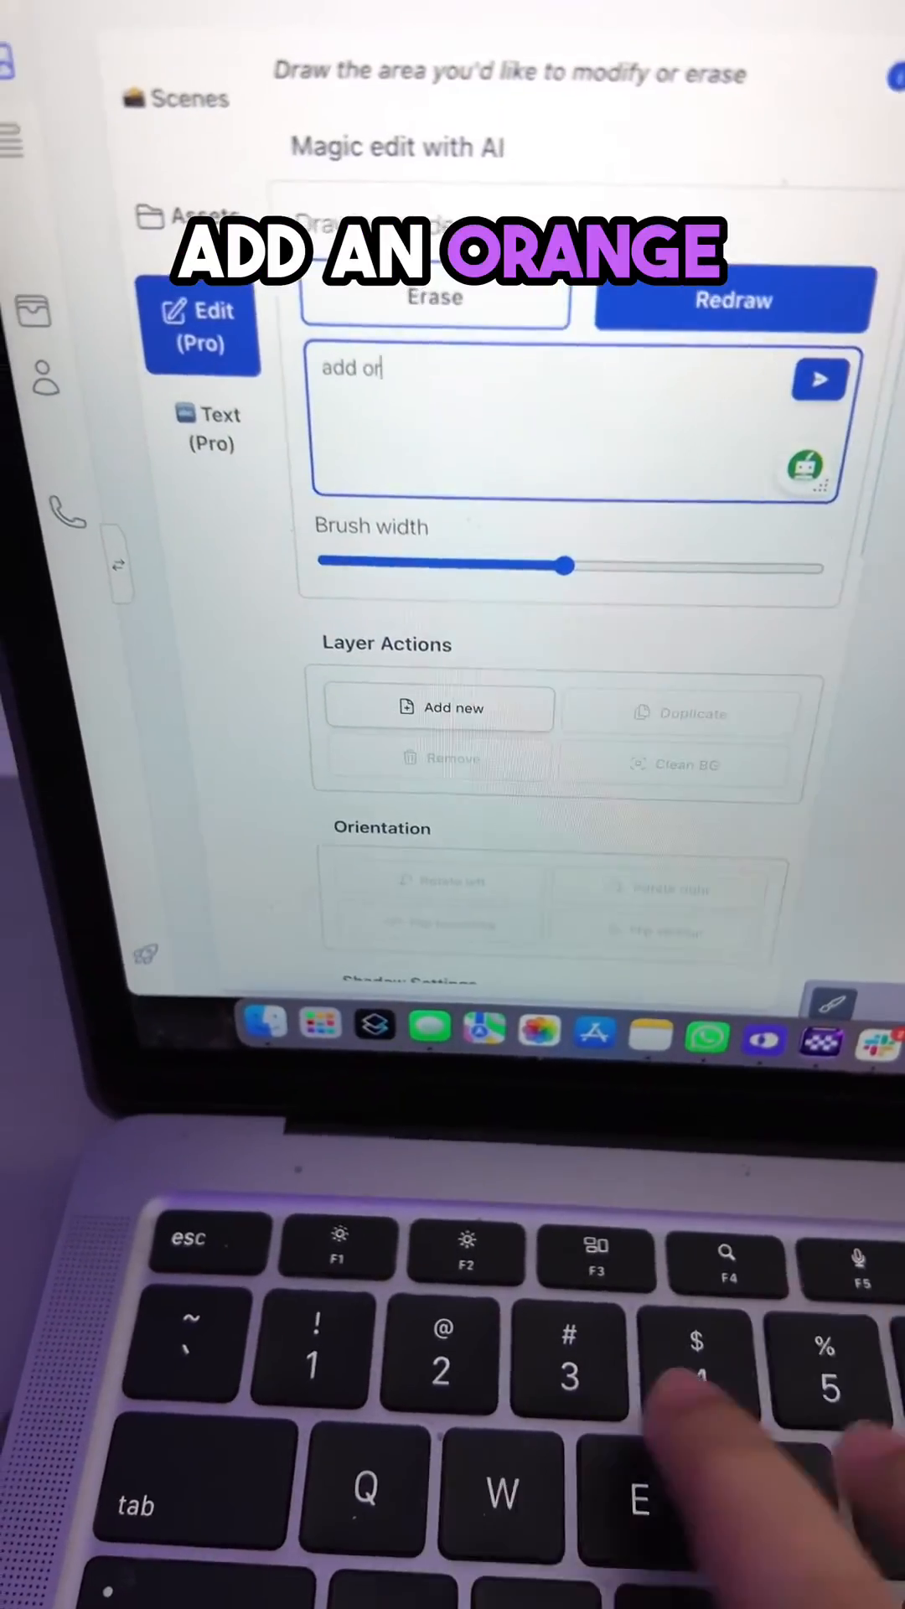